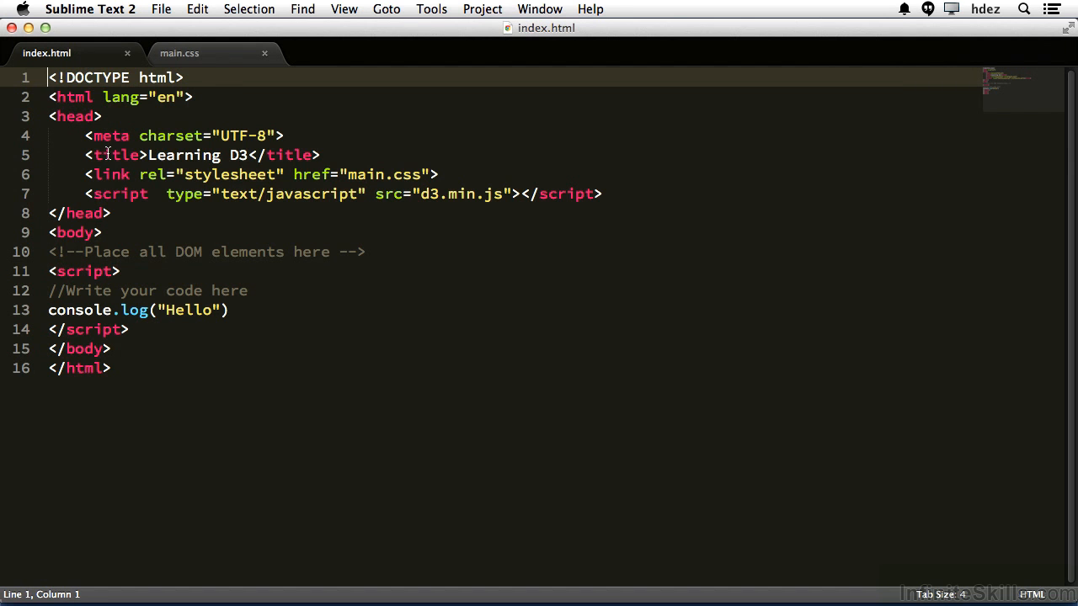
Review the stylesheet href and d3 script src attributes in the document head
double_click(310, 173)
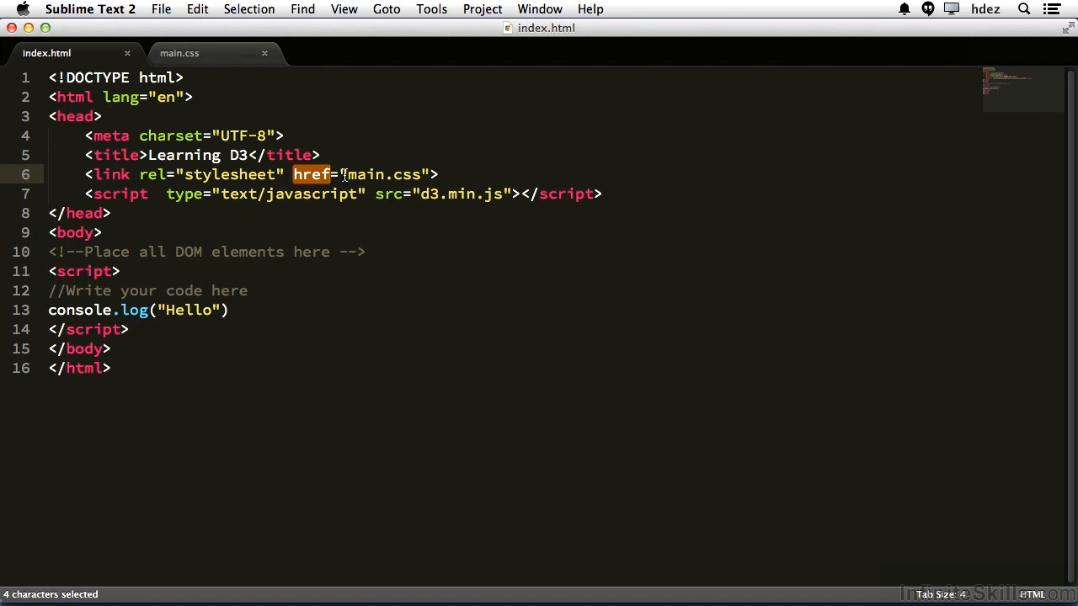
left_click(114, 194)
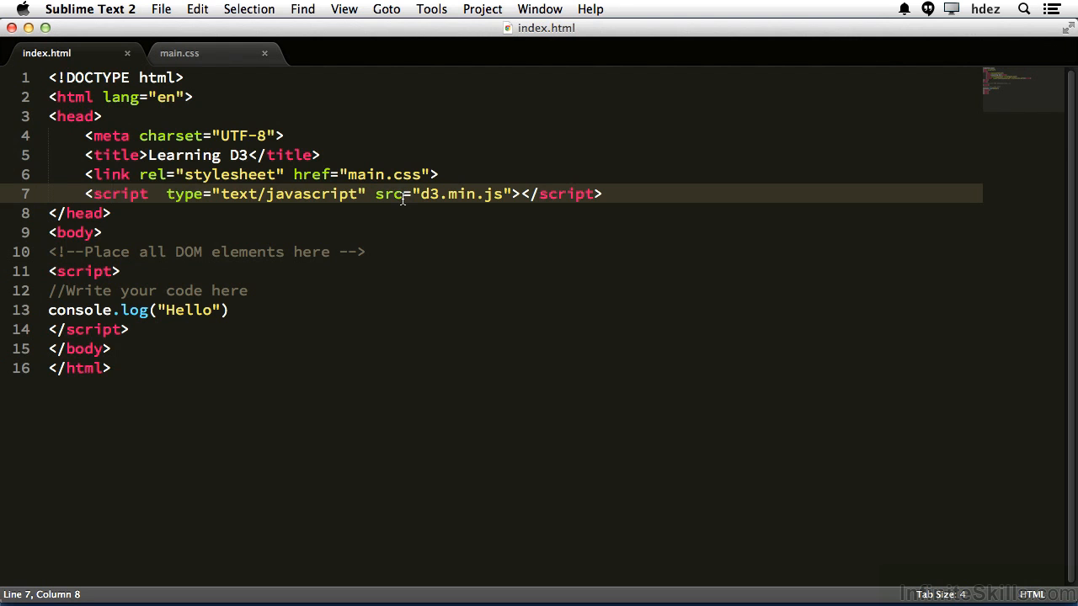
double_click(383, 194)
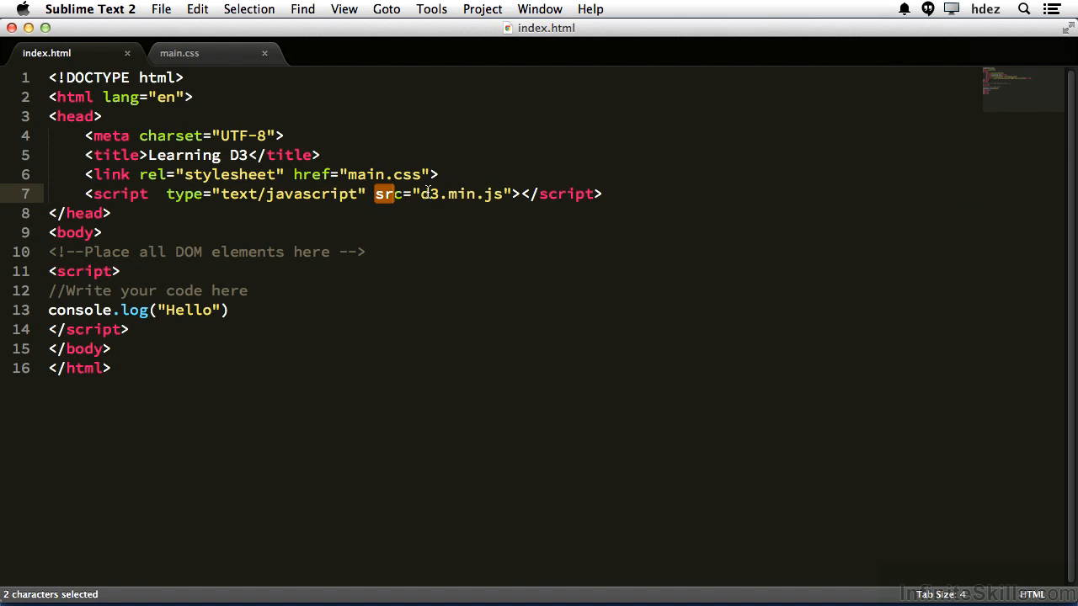
left_click(421, 194)
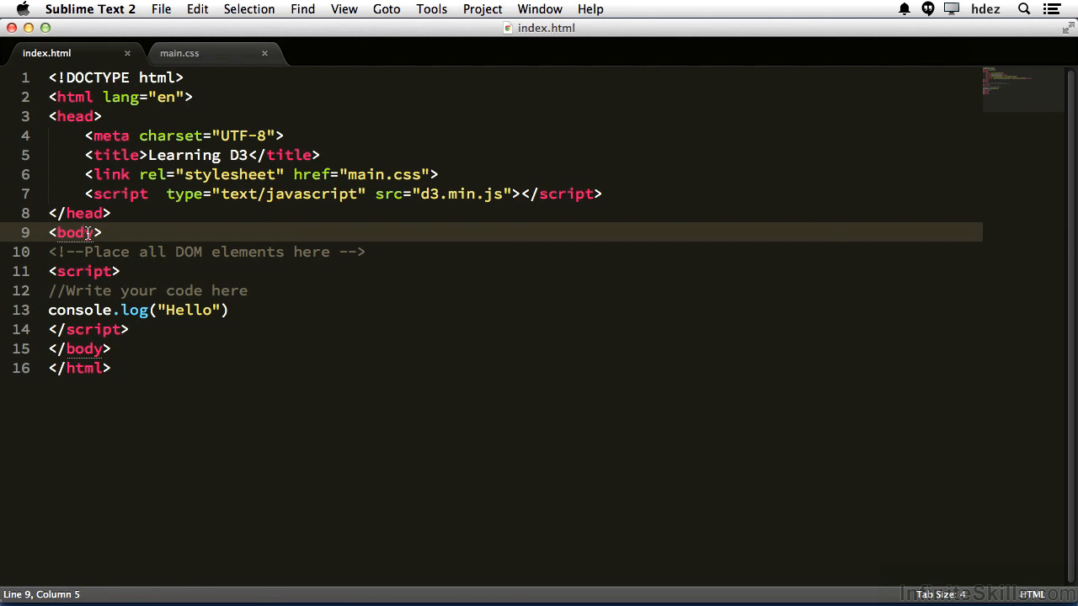
mouse_move(391, 252)
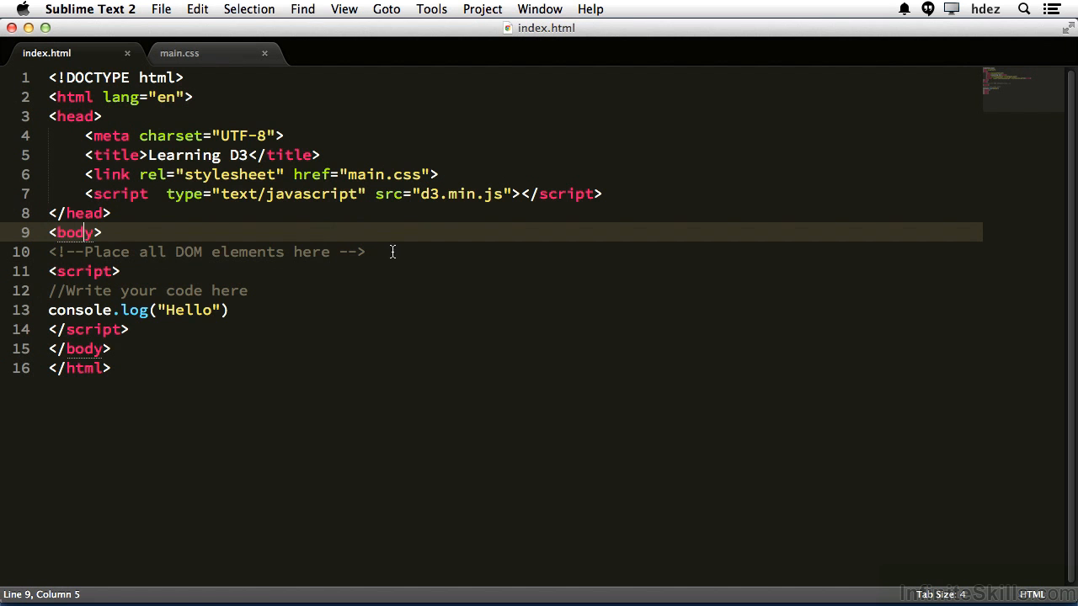
Add a <p>Hello</p> paragraph on a new line below the DOM elements comment
key("enter")
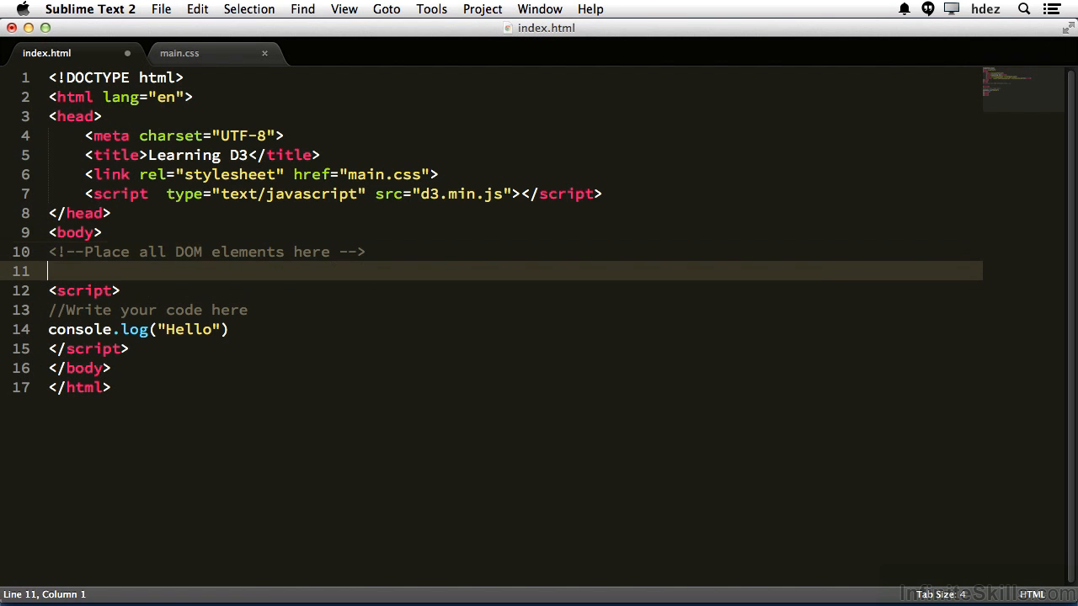
type("<")
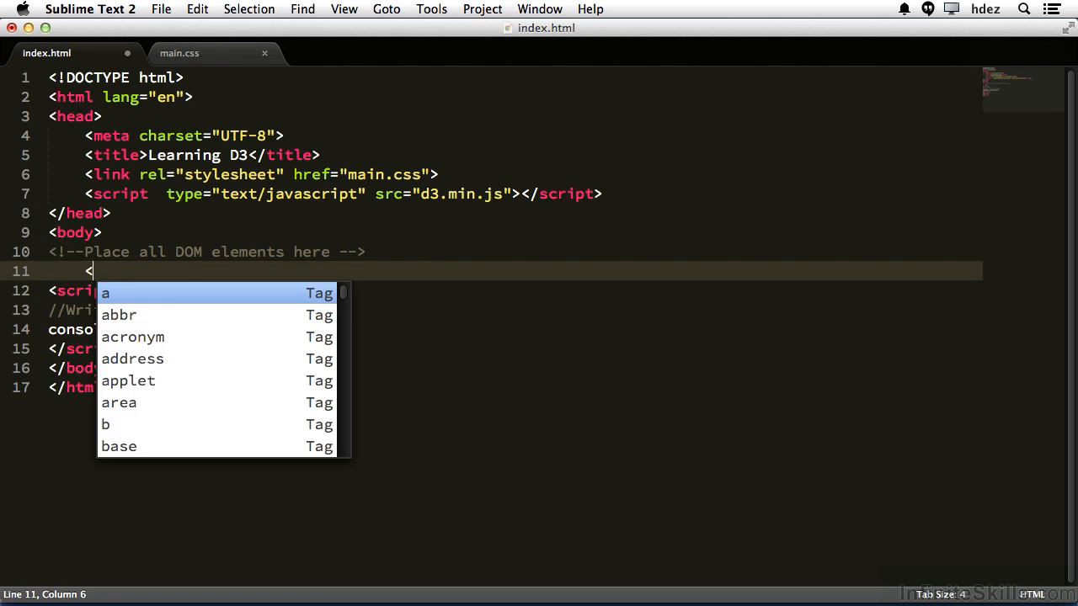
type("p></p>")
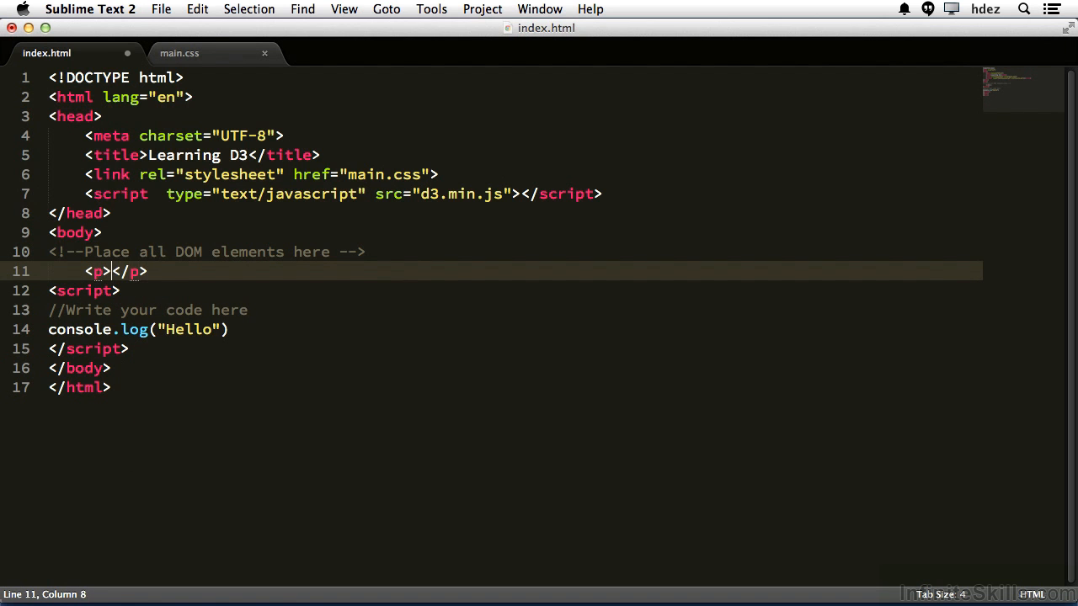
type("Hello")
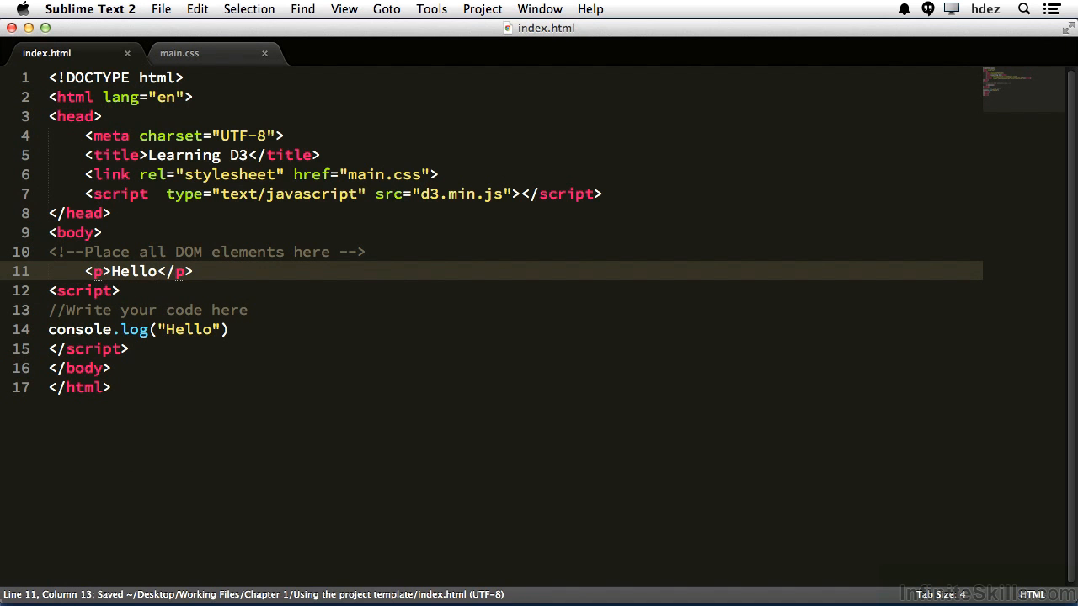
left_click(592, 303)
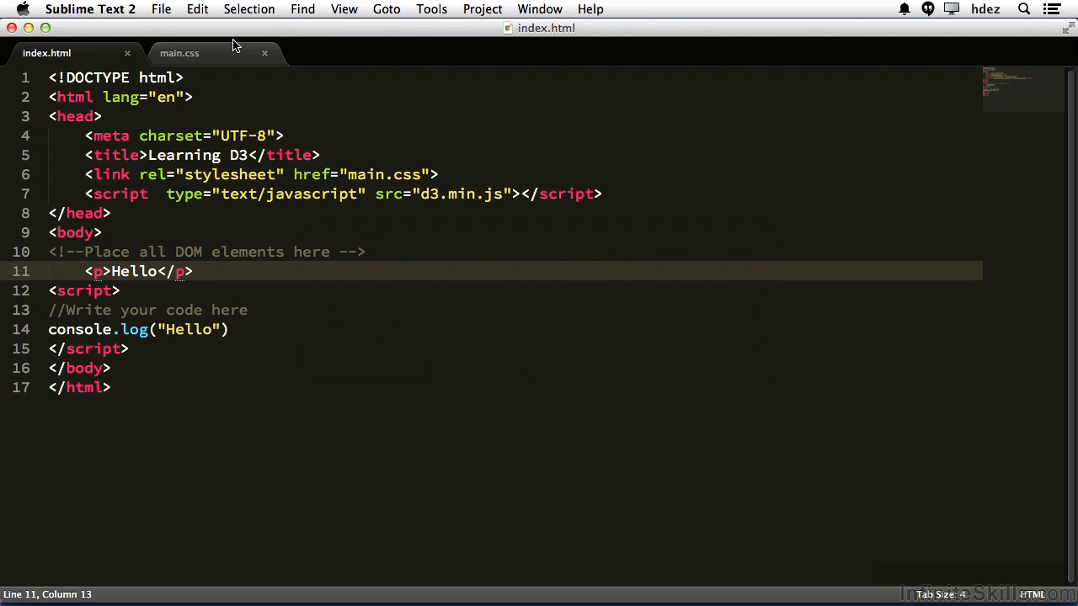
View main.css with its centered body and chart rules, then return to index.html
left_click(178, 52)
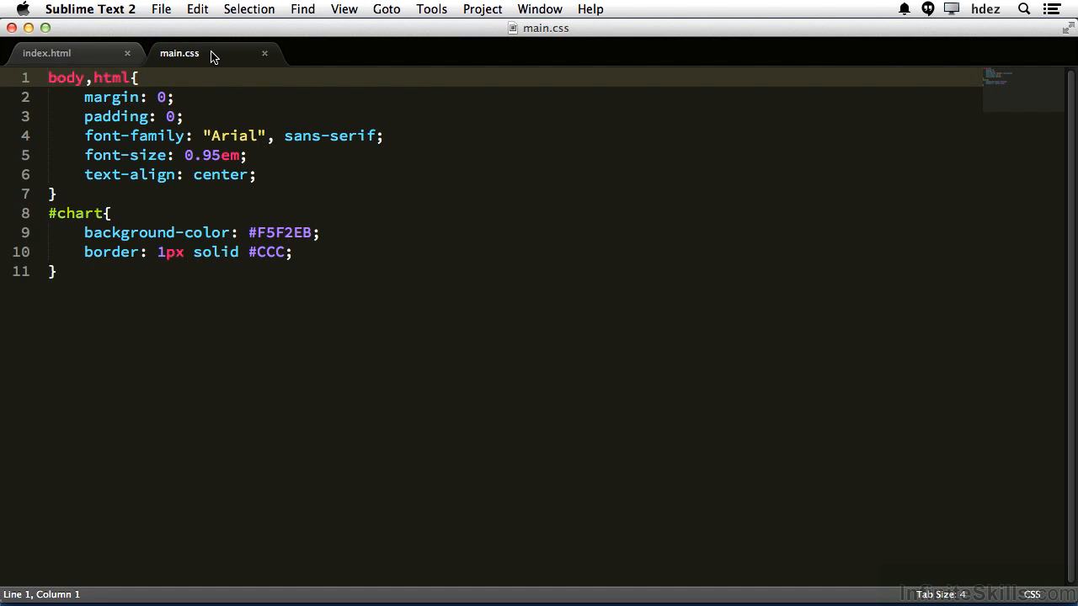
left_click(47, 52)
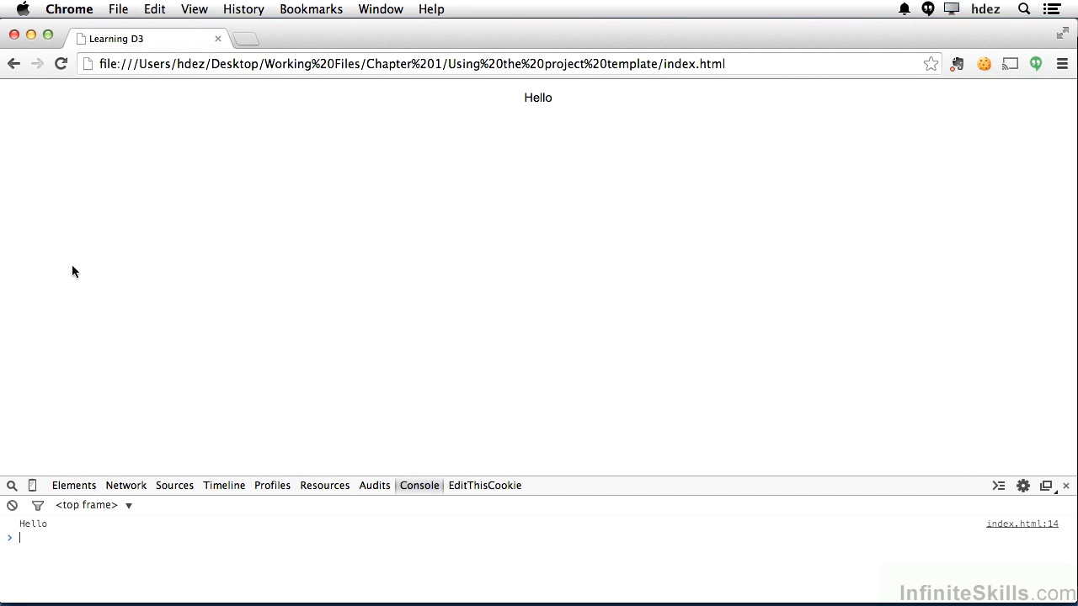
mouse_move(195, 111)
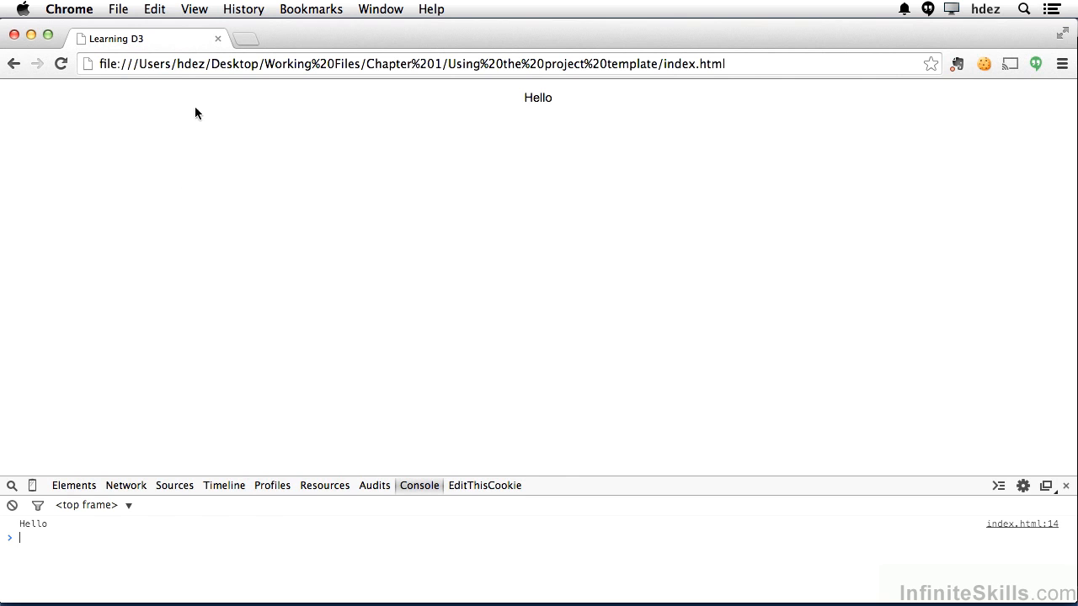
left_click(194, 10)
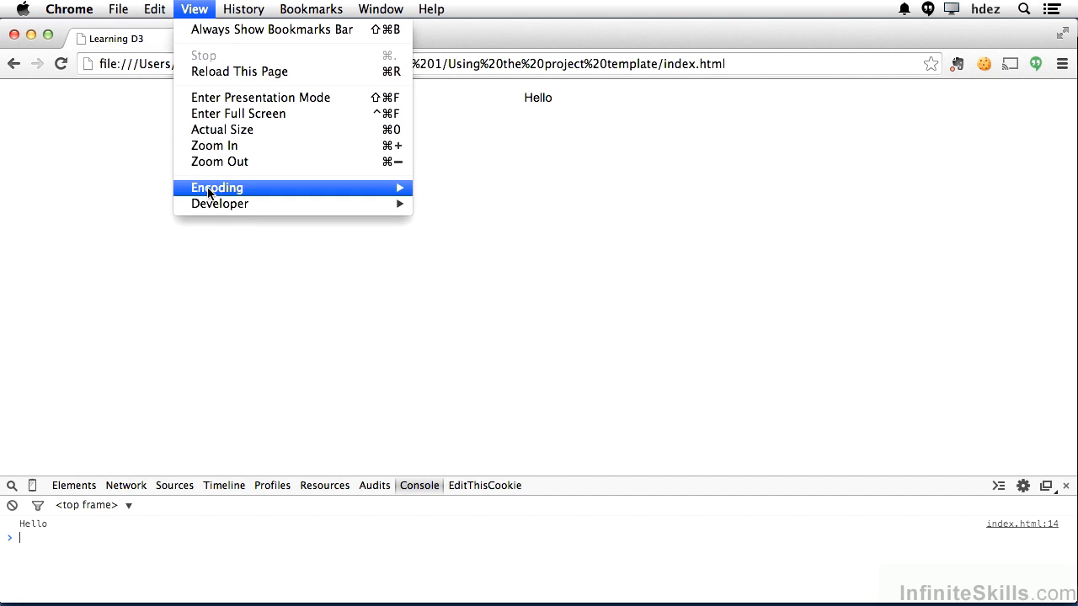
mouse_move(219, 204)
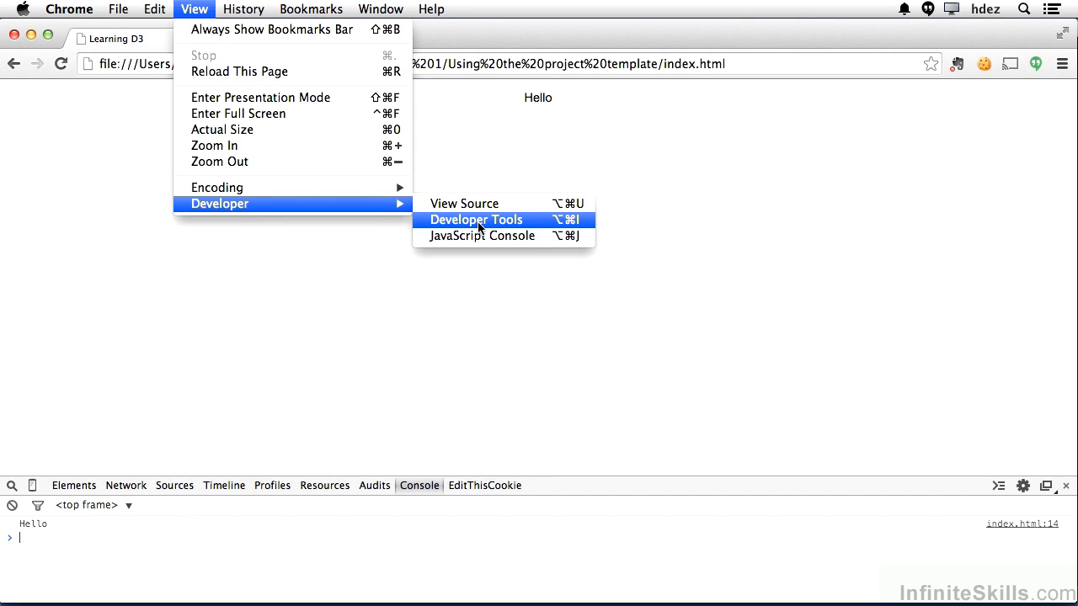
left_click(475, 219)
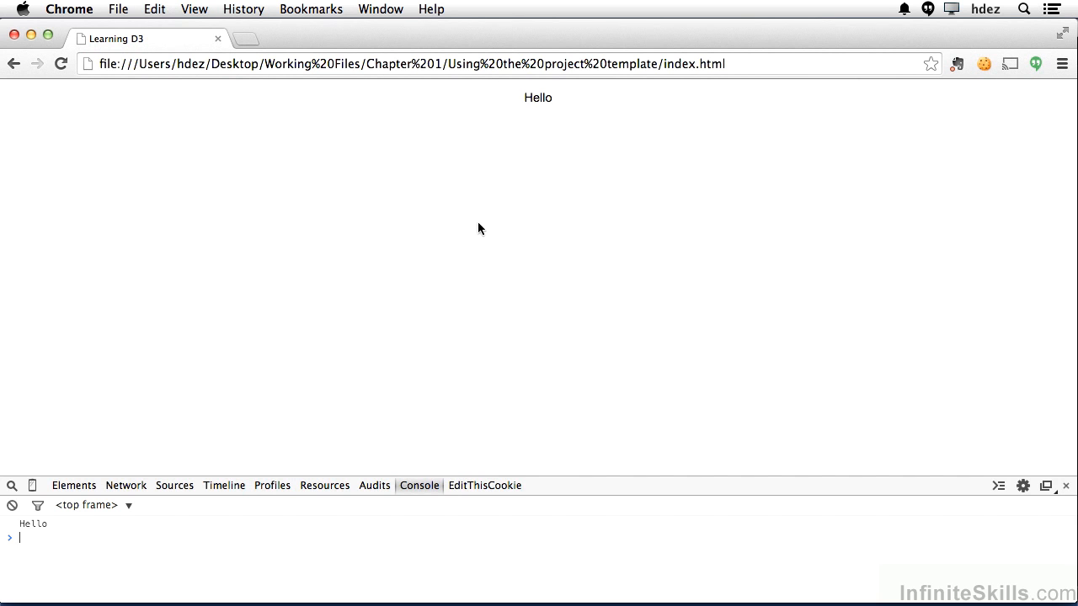
mouse_move(57, 532)
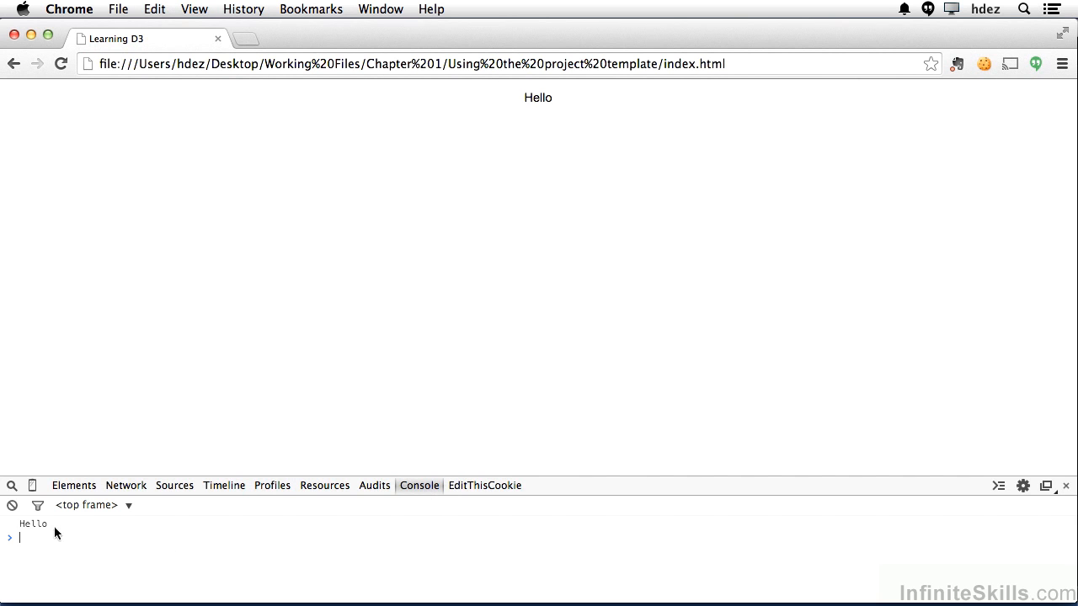
mouse_move(69, 488)
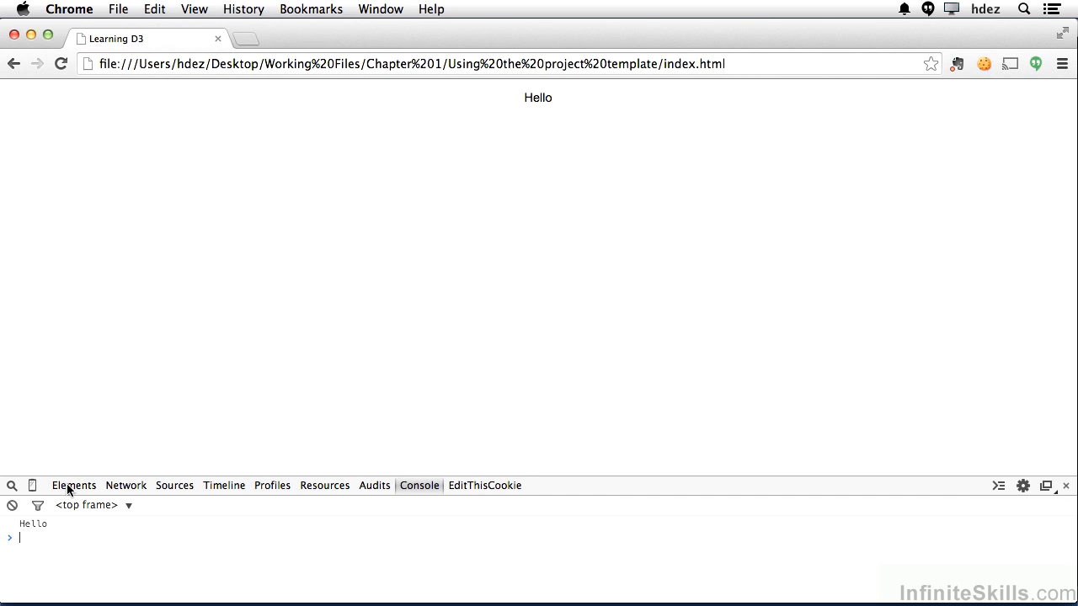
left_click(75, 485)
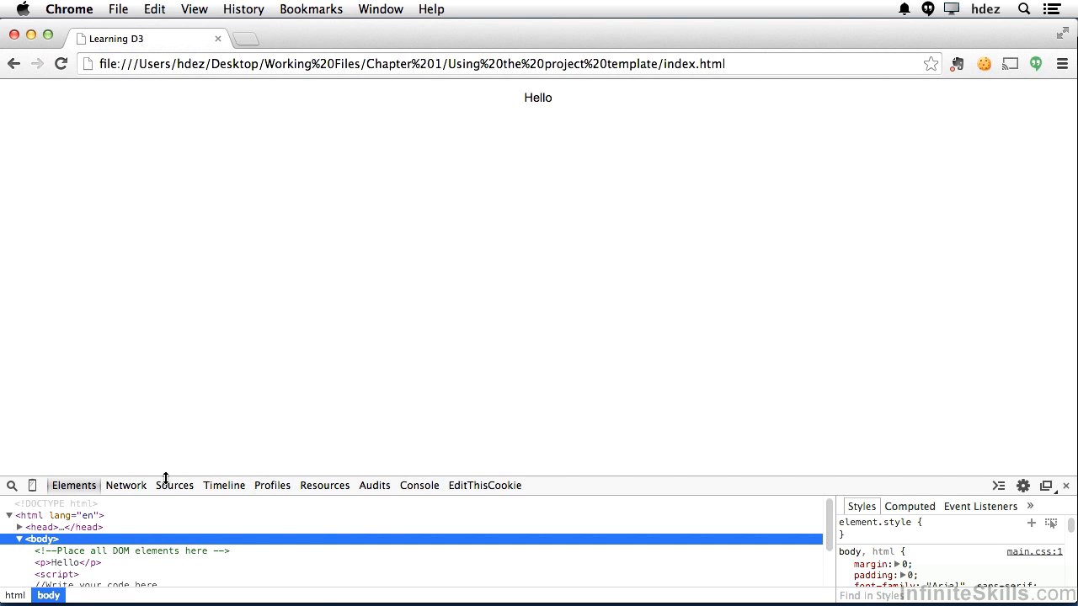
left_click(417, 485)
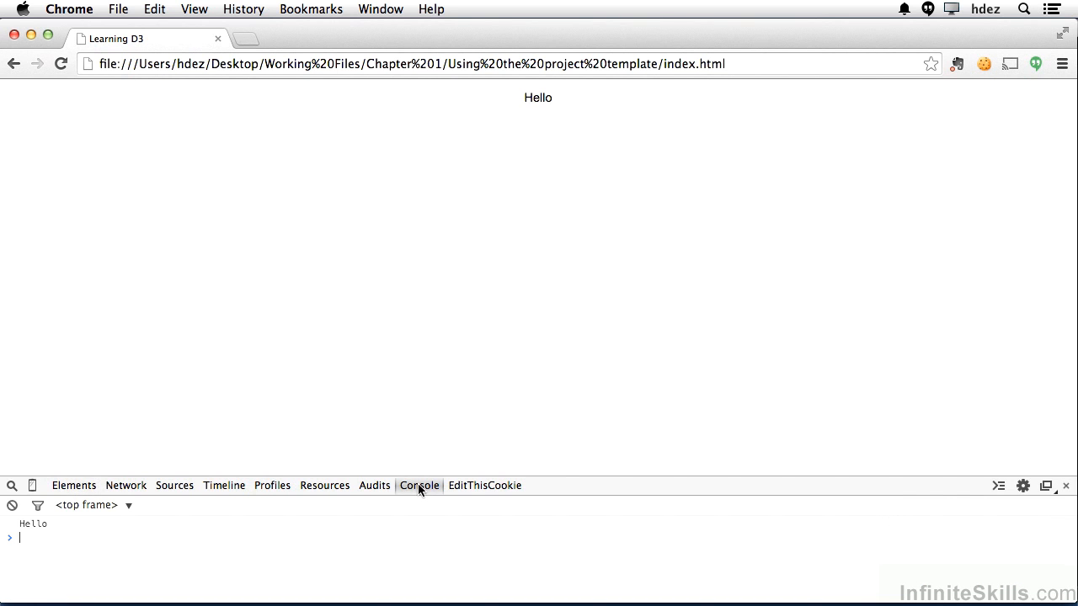